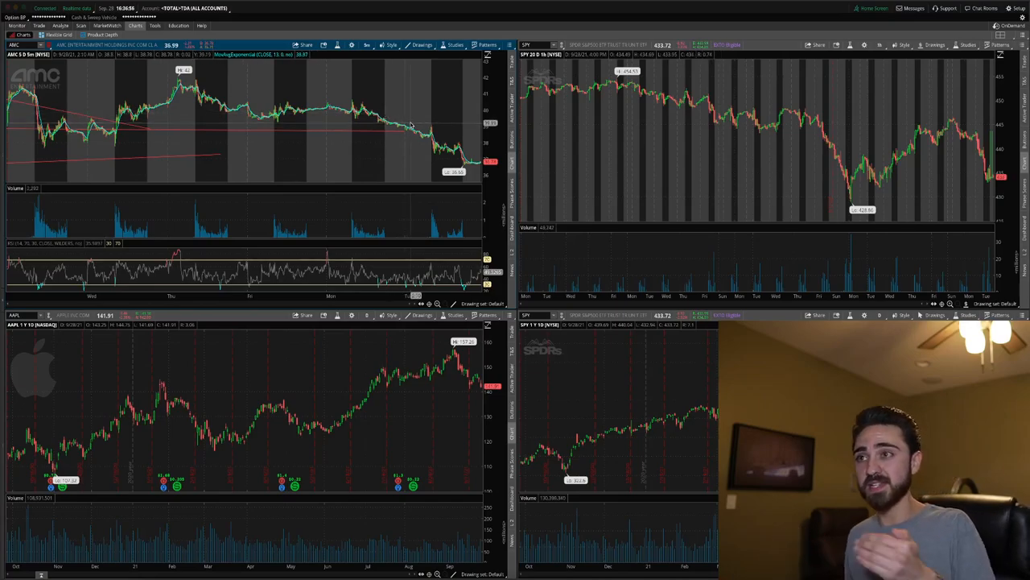
- Show AMC as one year of daily bars via the 1 Y : 1D favorite
click(365, 44)
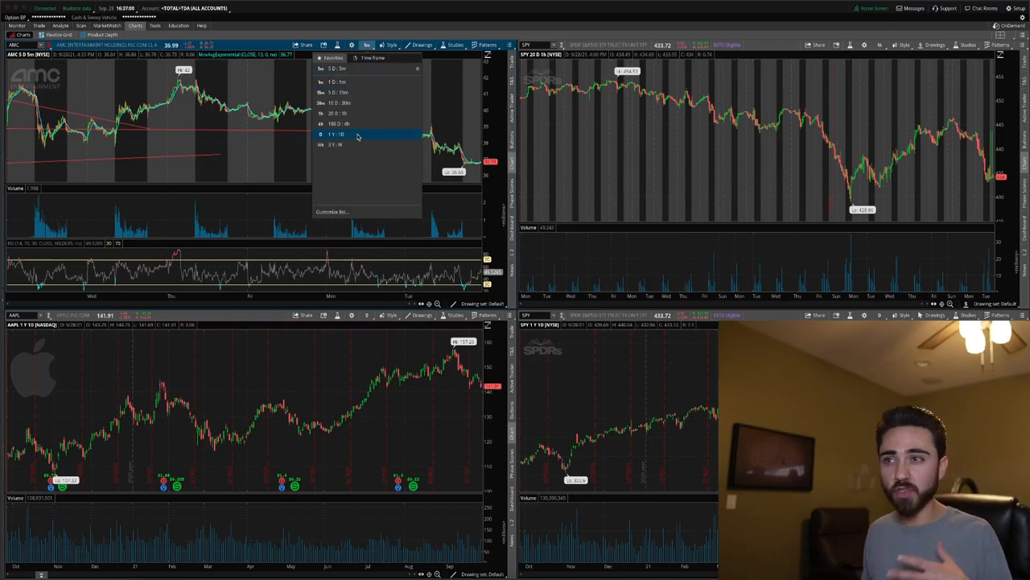
click(334, 133)
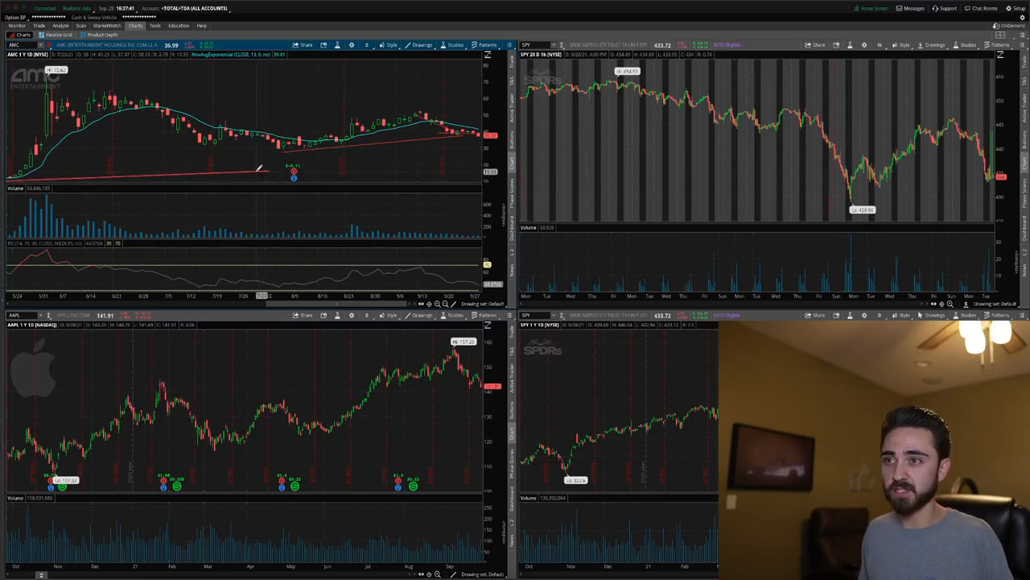
- Extend the red AMC trendline to the right so it reaches the latest bars
right_click(270, 167)
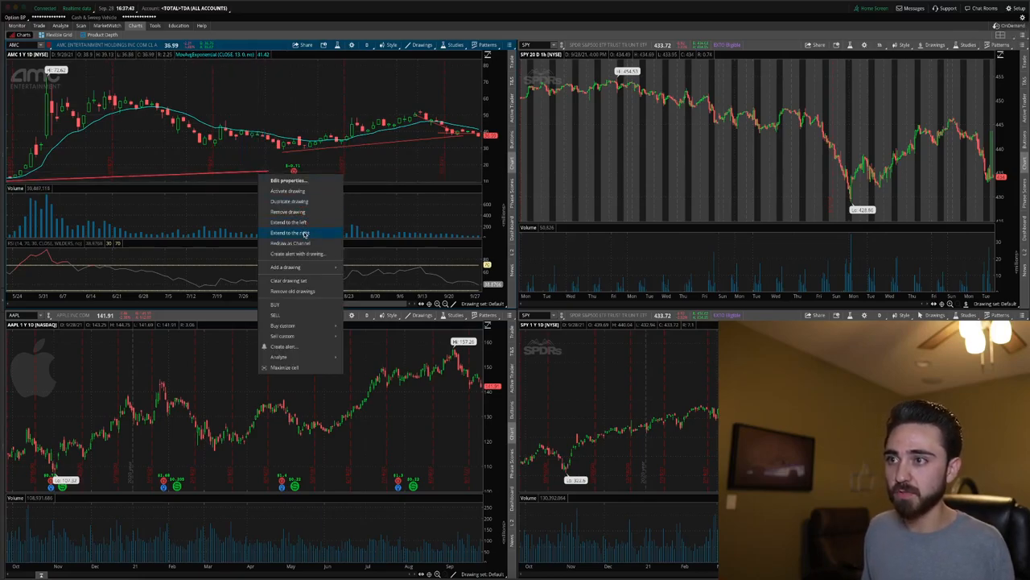
click(282, 233)
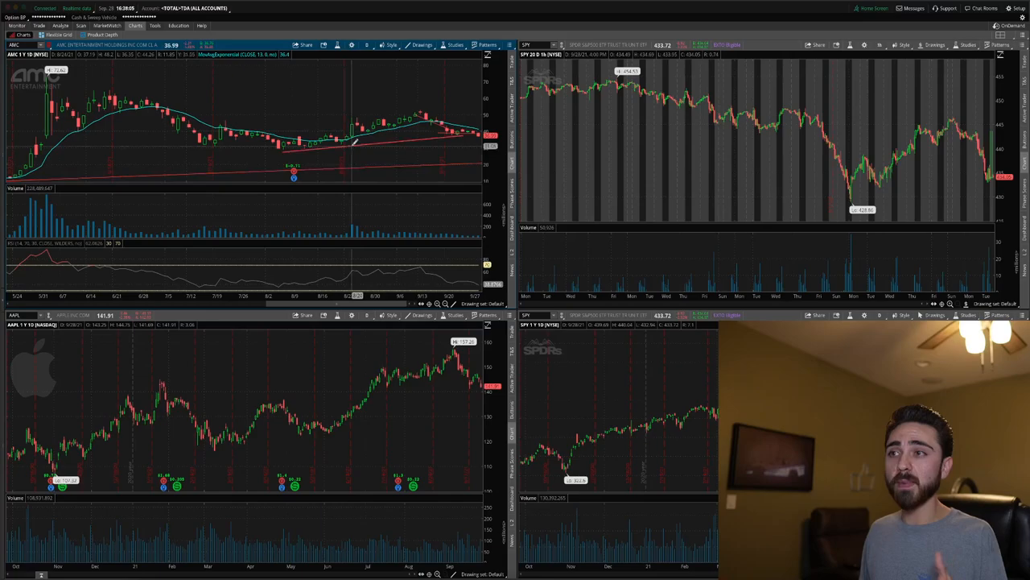
- Review the trendline on 5 D : 15m and 20 D : 1h, then return to 1 Y : 1D
click(368, 44)
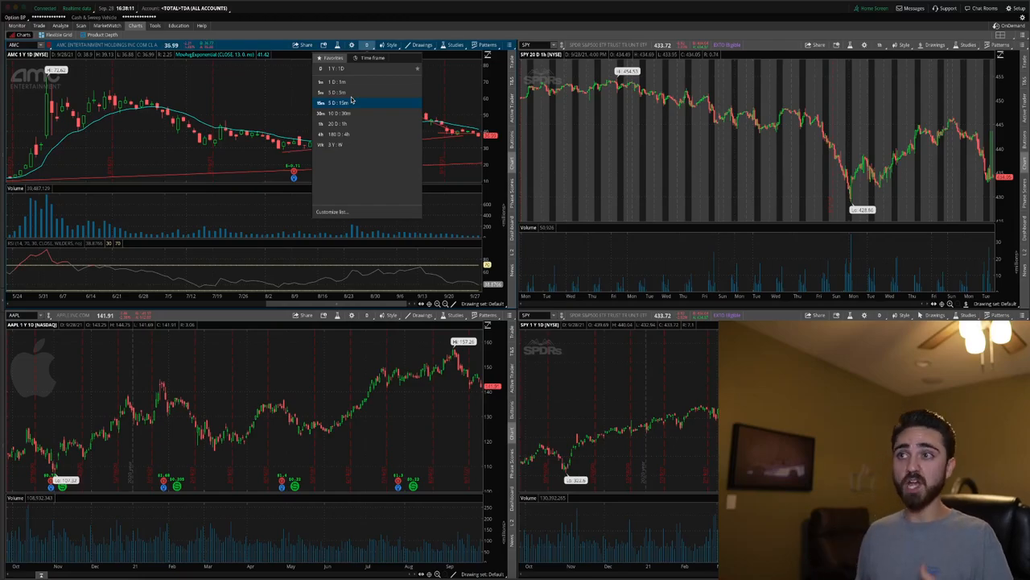
click(334, 106)
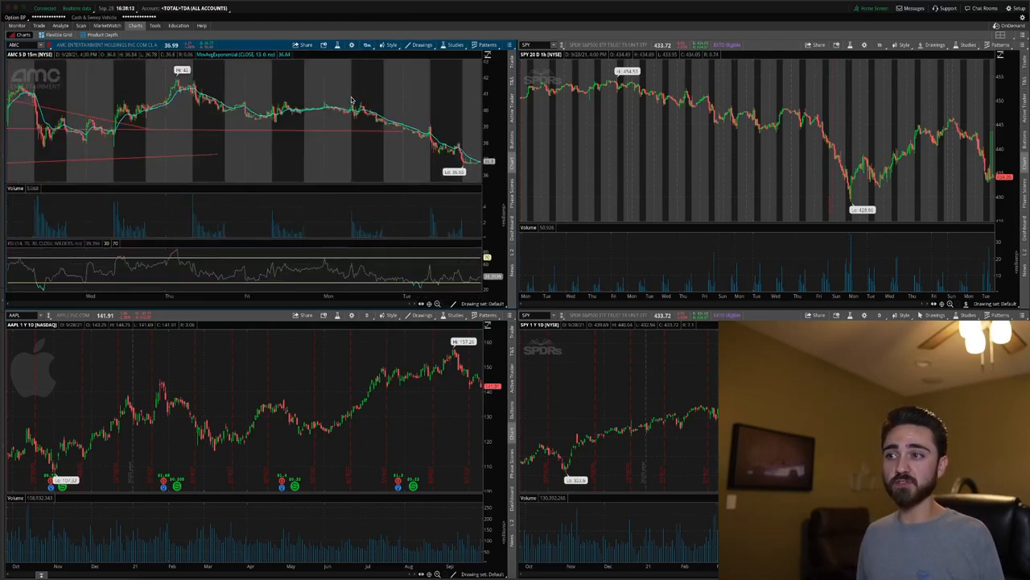
click(367, 44)
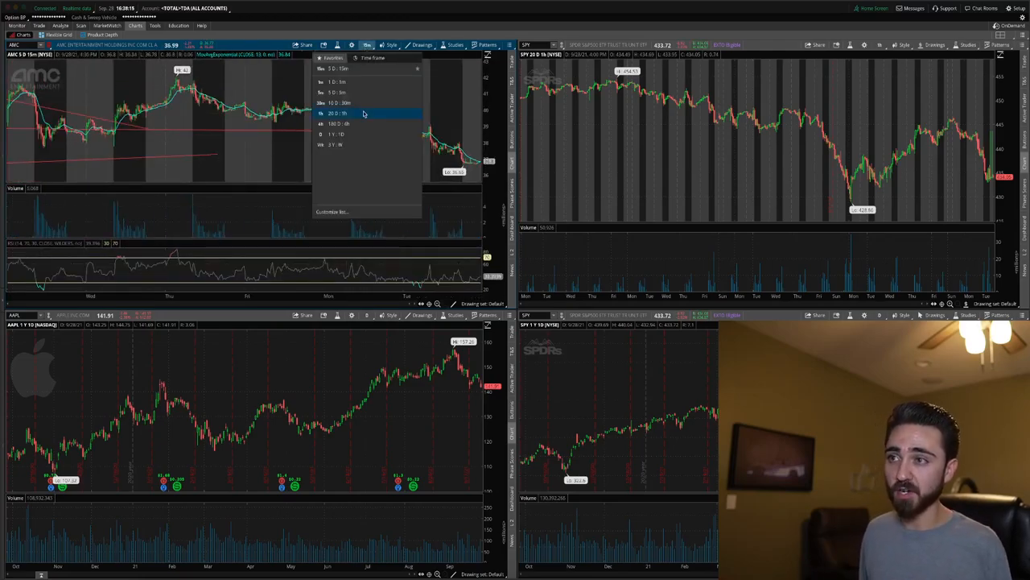
click(337, 113)
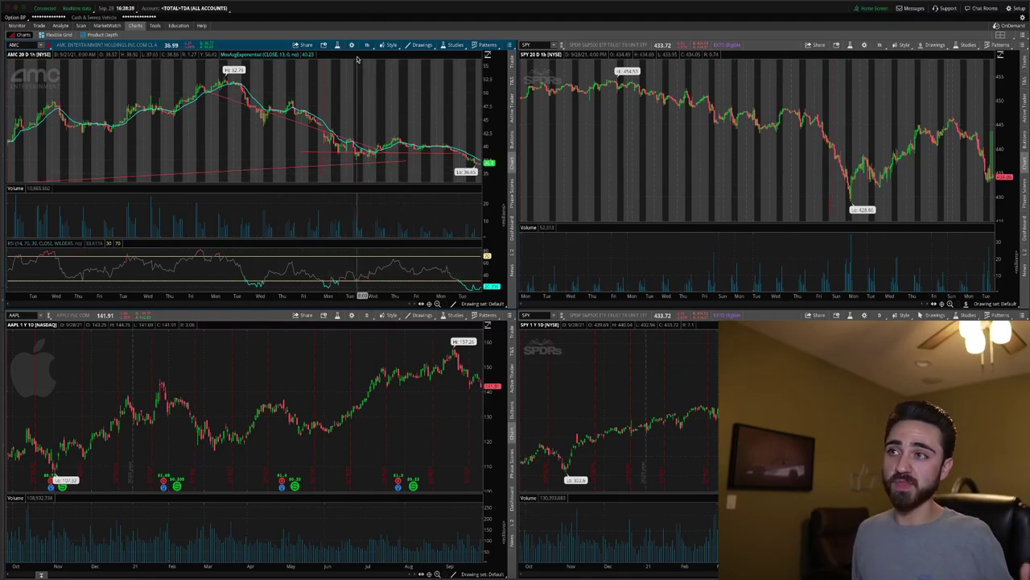
click(364, 44)
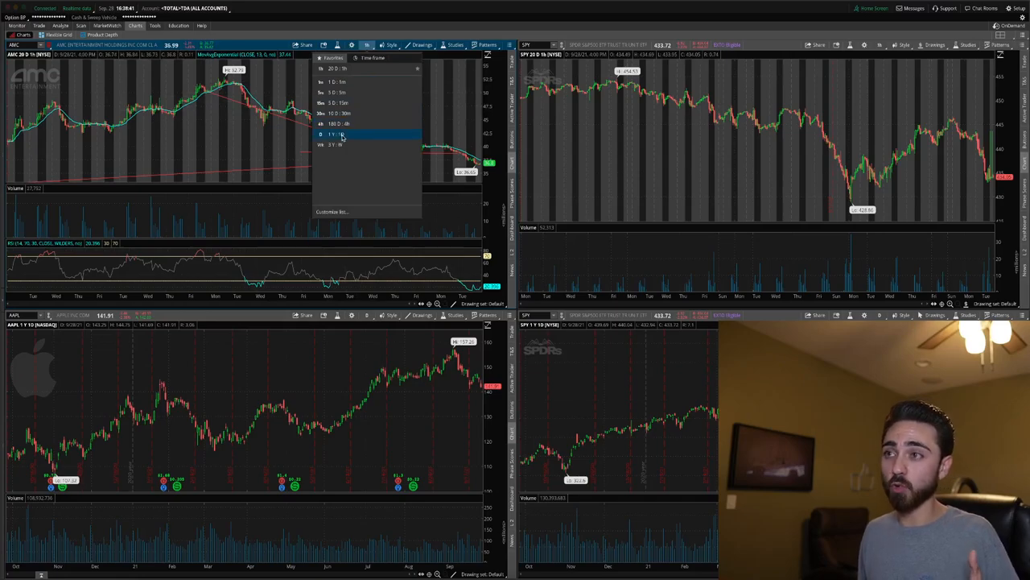
click(40, 25)
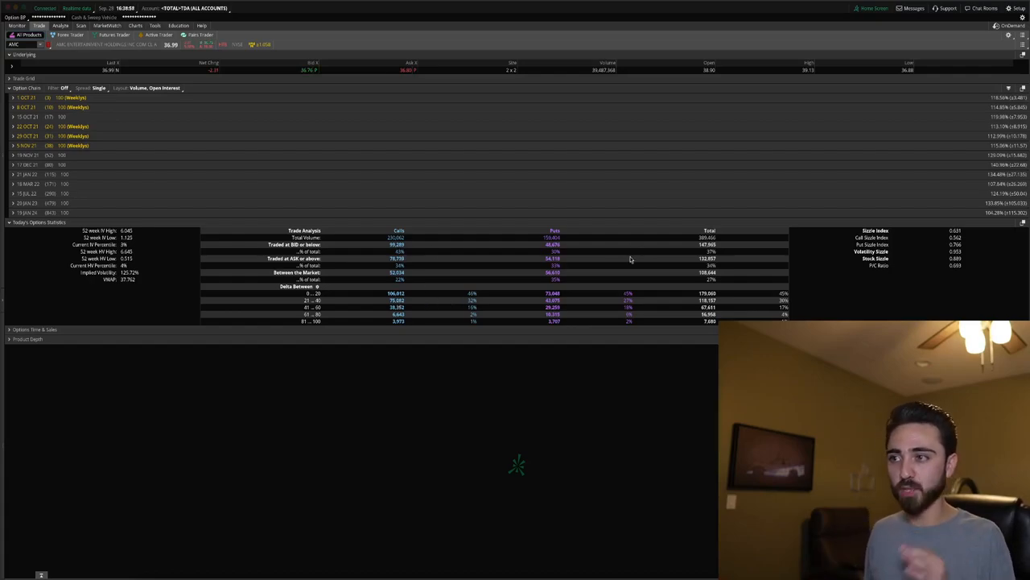
mouse_move(409, 259)
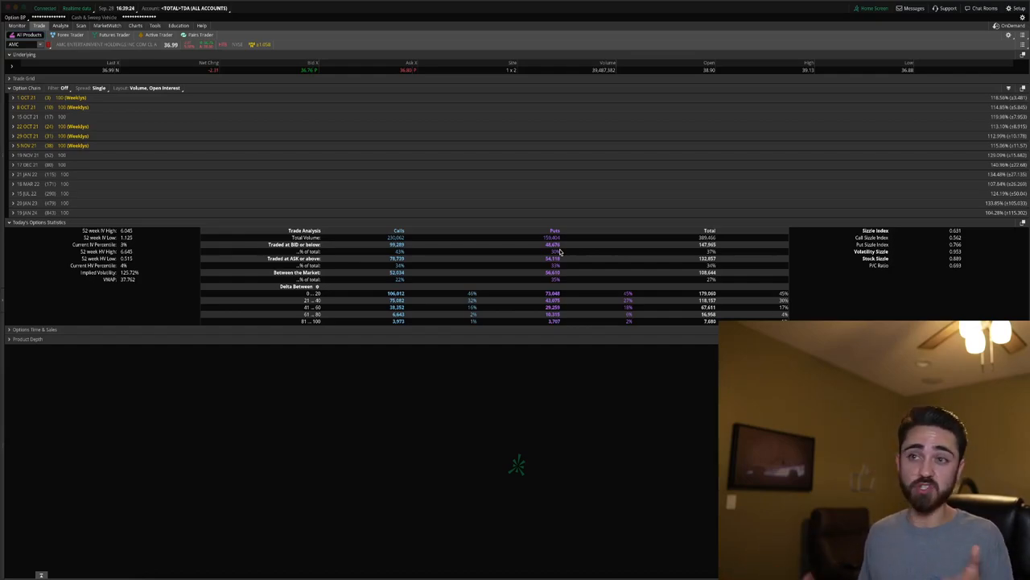
mouse_move(193, 247)
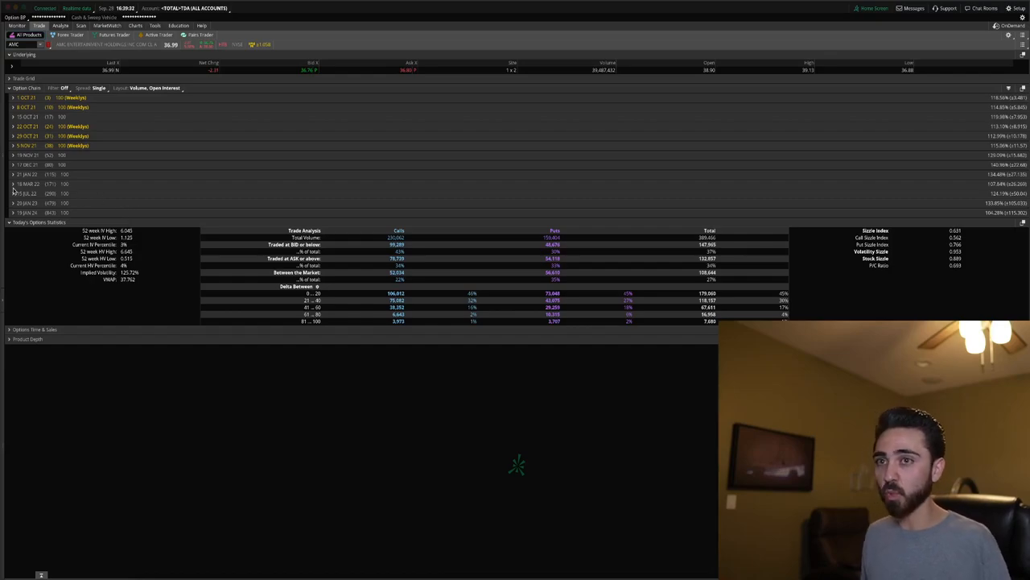
- Expand the 18 MAR 22 AMC expiration to list its call and put strikes
click(8, 186)
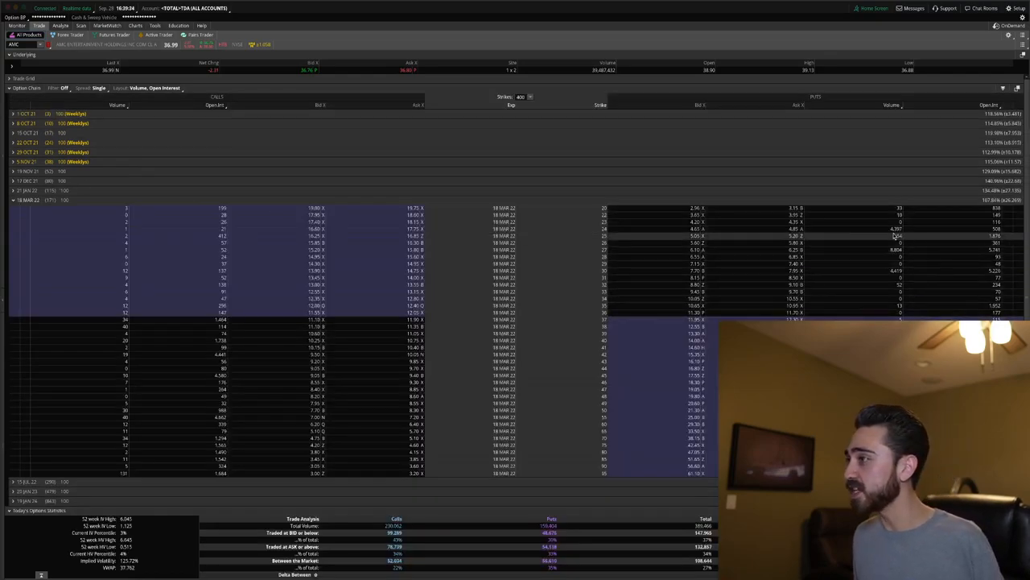